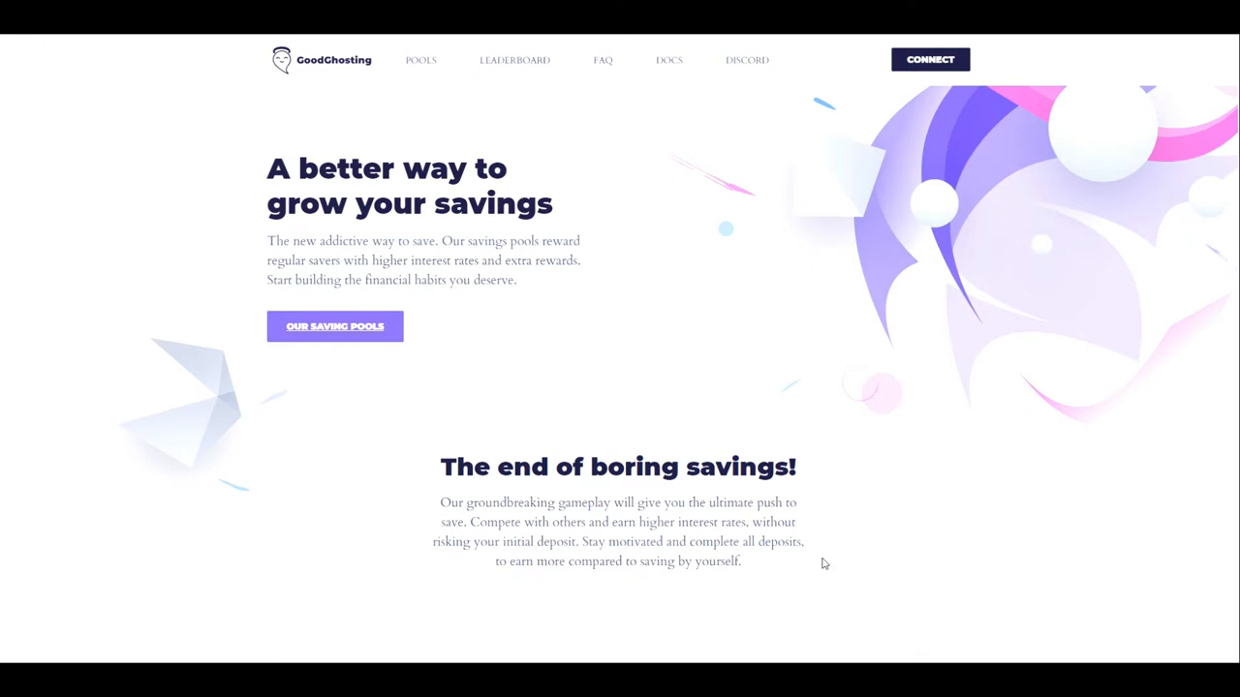
pyautogui.moveTo(824, 430)
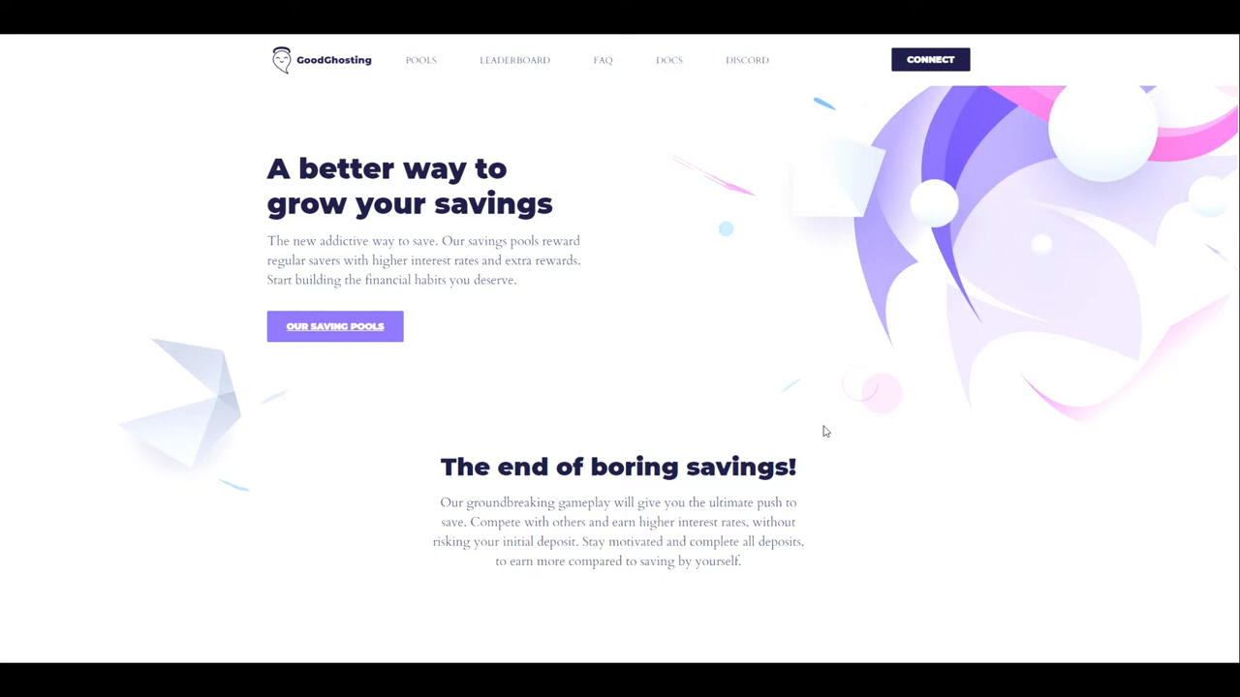
# - Connect the wallet to show the player dashboard, then withdraw the Aavegotchi Pool winnings
pyautogui.click(929, 59)
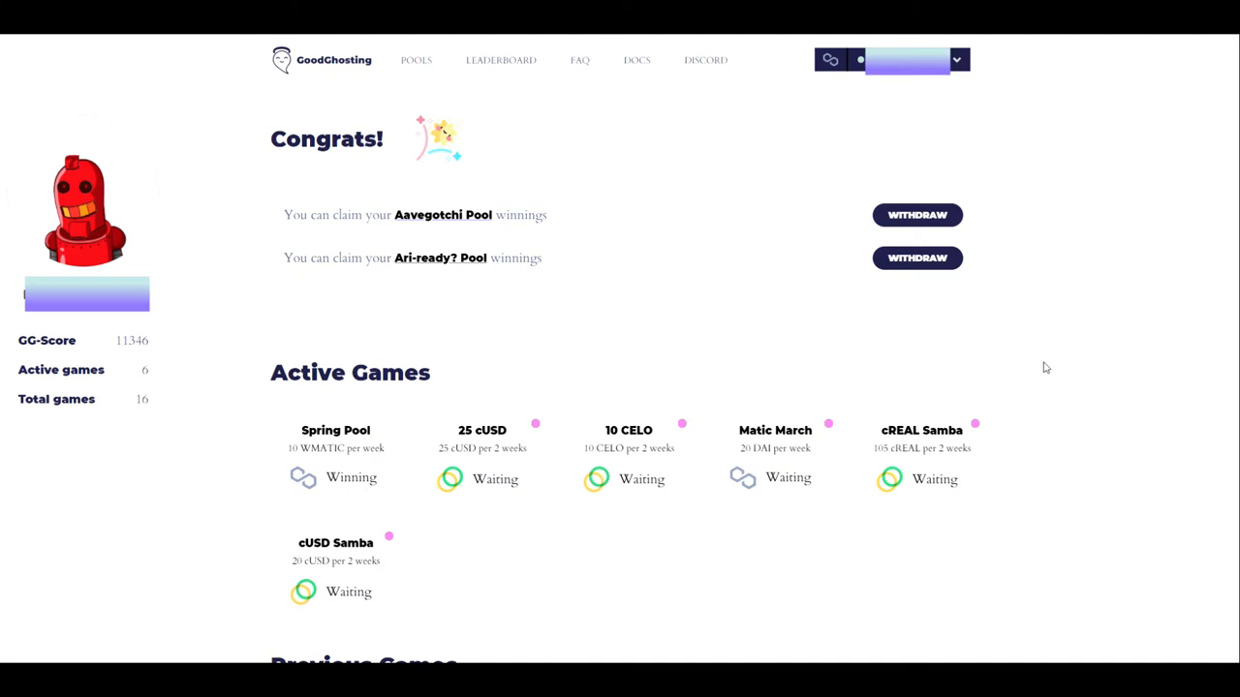
pyautogui.click(916, 214)
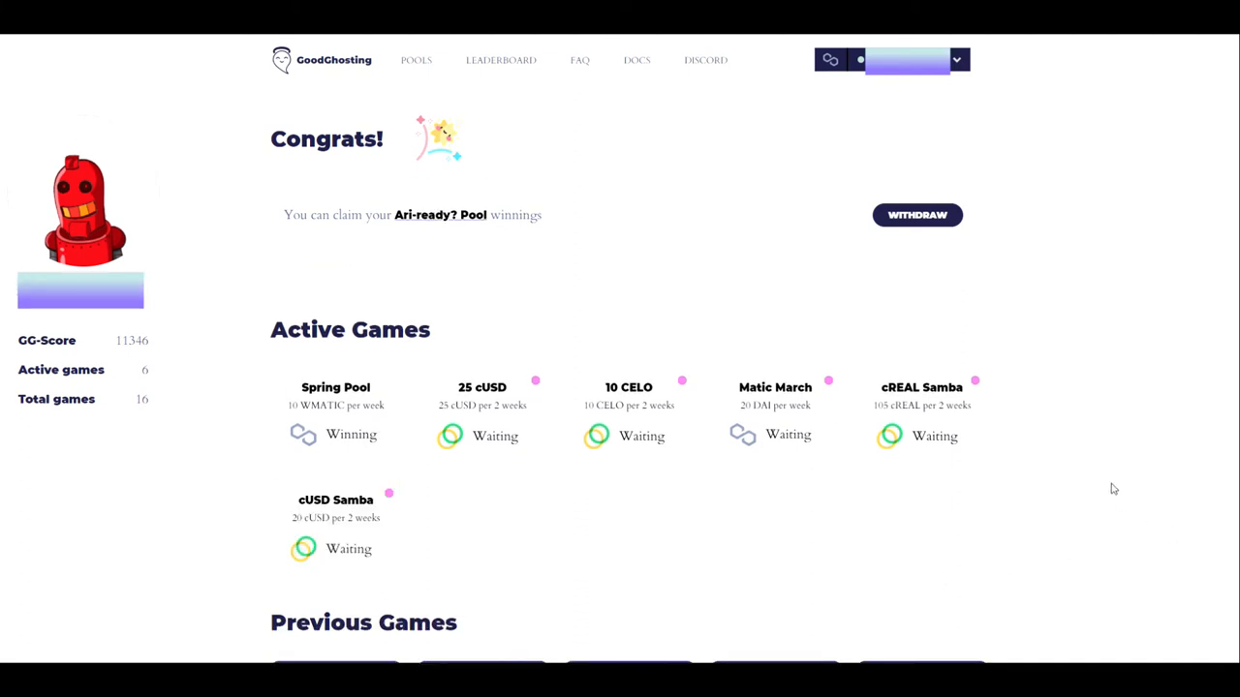